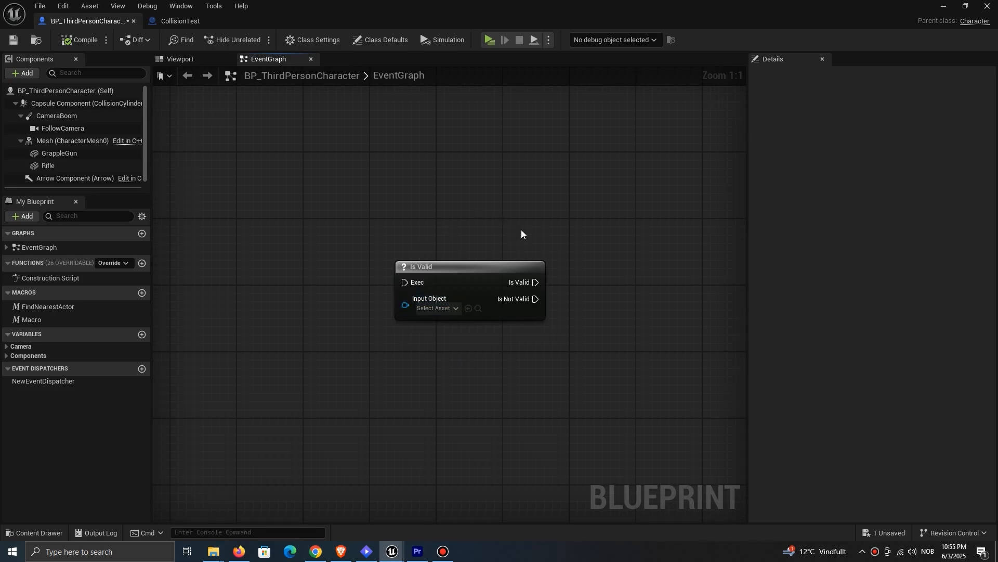
{"action": "mouse_move", "coordinate": [402, 267]}
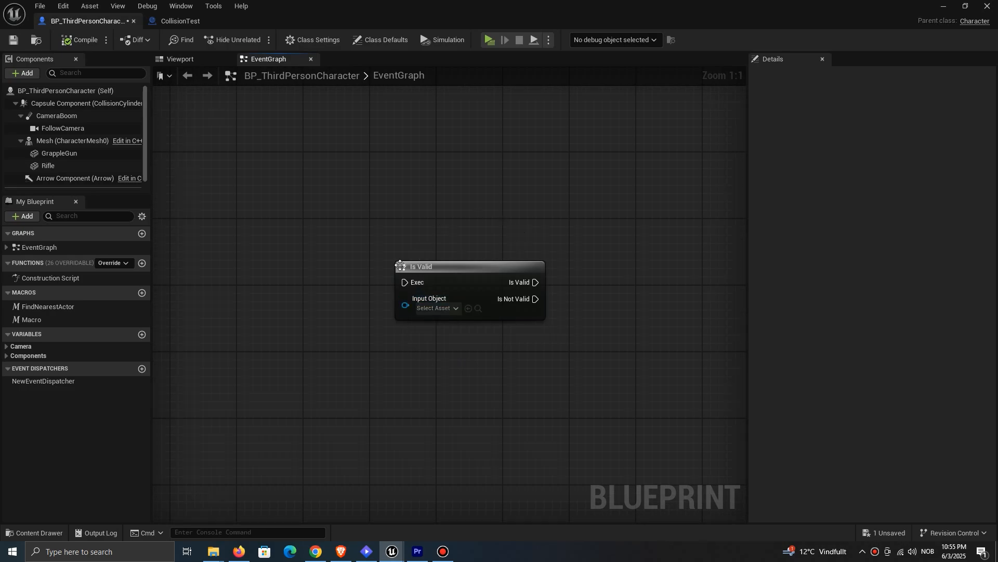
{"action": "mouse_move", "coordinate": [460, 263]}
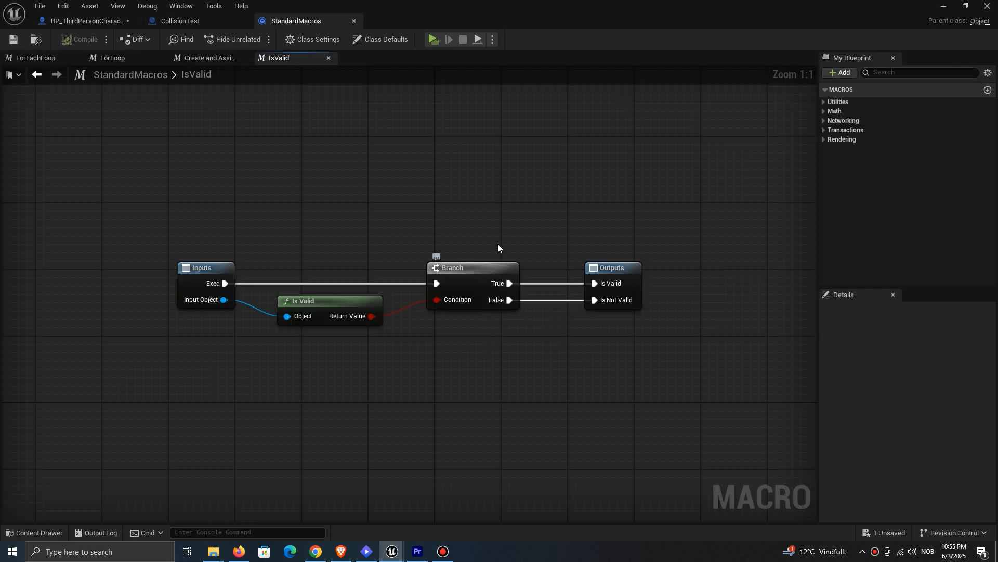
{"action": "mouse_move", "coordinate": [609, 335]}
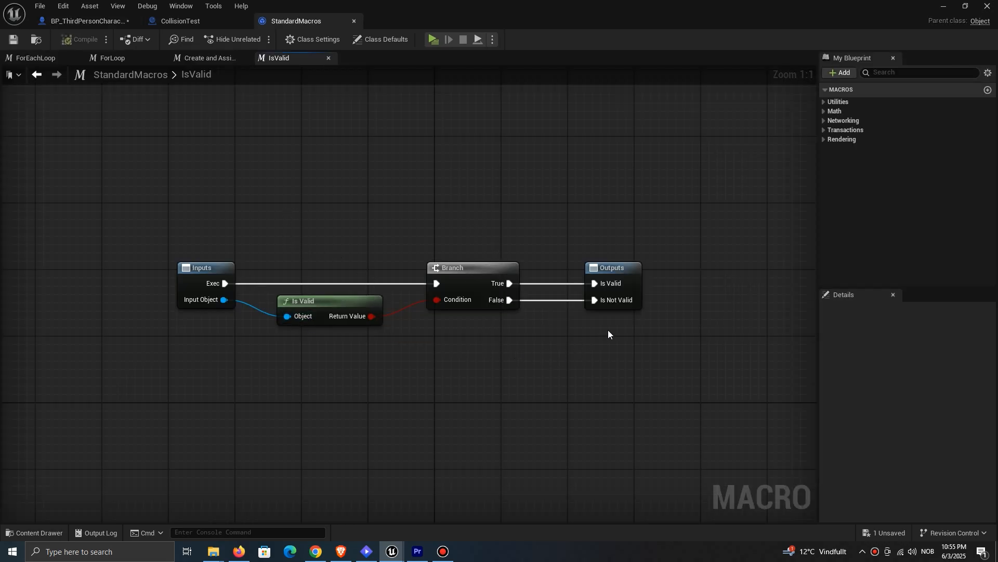
{"action": "mouse_move", "coordinate": [475, 266]}
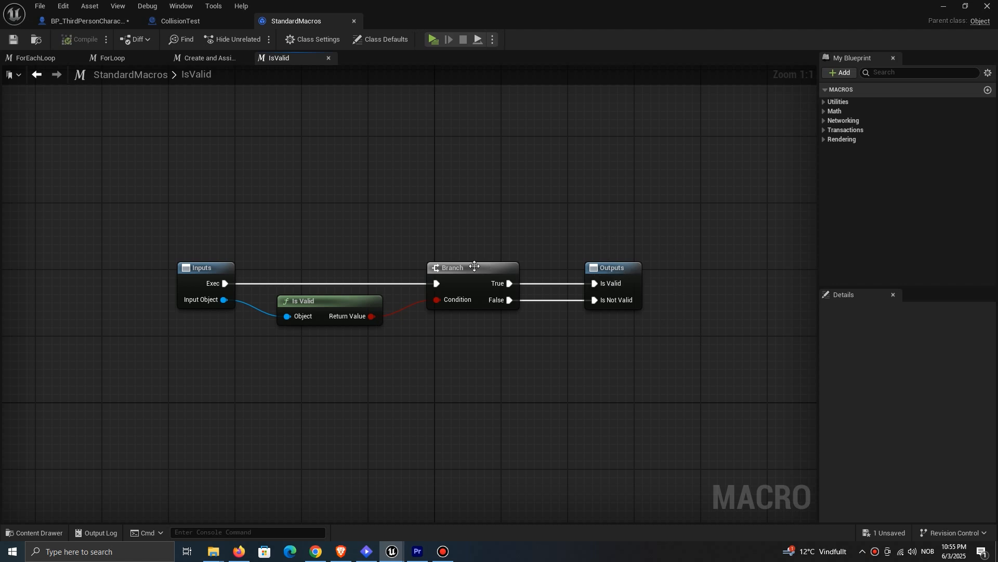
{"action": "mouse_move", "coordinate": [324, 53]}
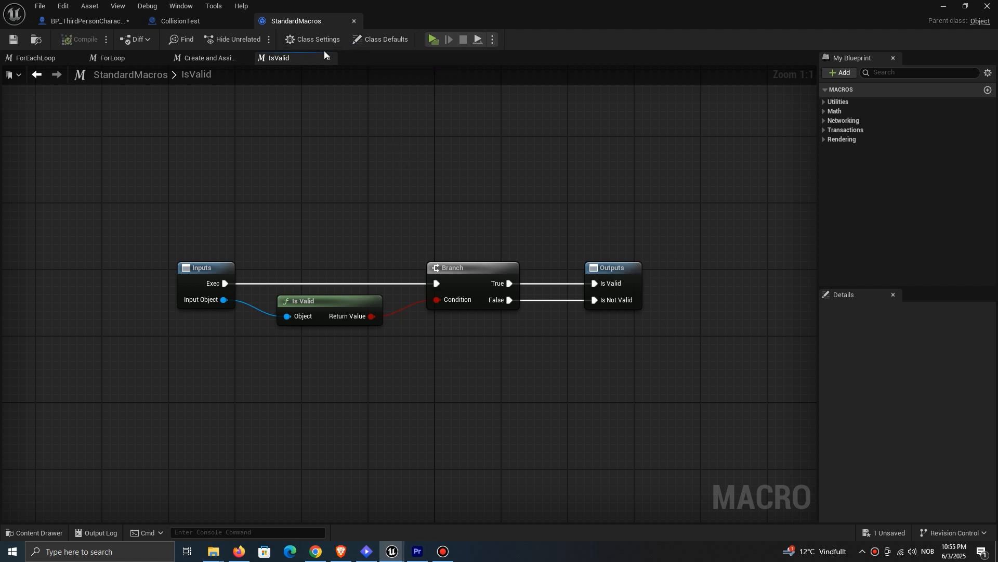
Step: Play the level and return to Character2's event graph after errors are reported
{"action": "left_click", "coordinate": [433, 40]}
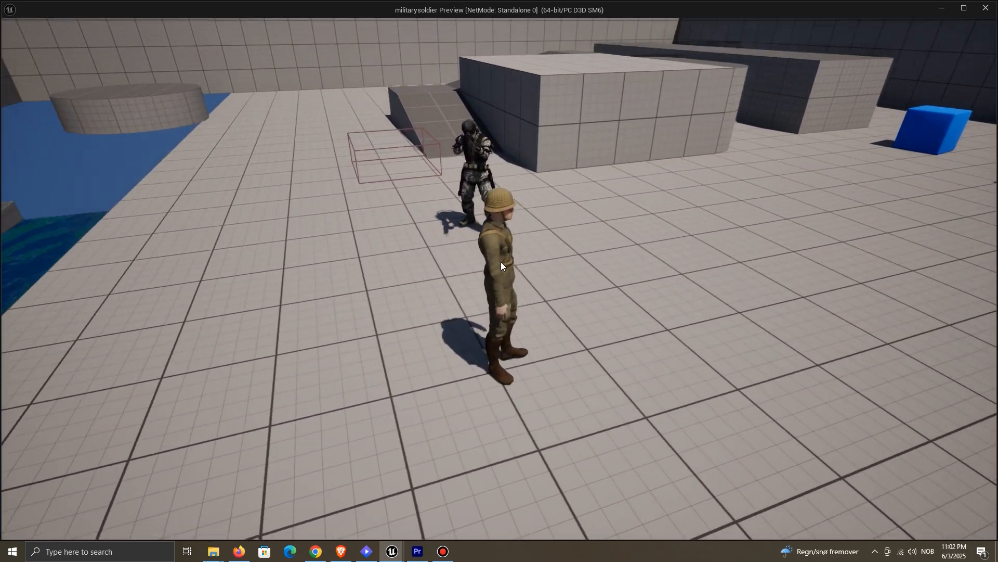
{"action": "key", "text": "alt+tab"}
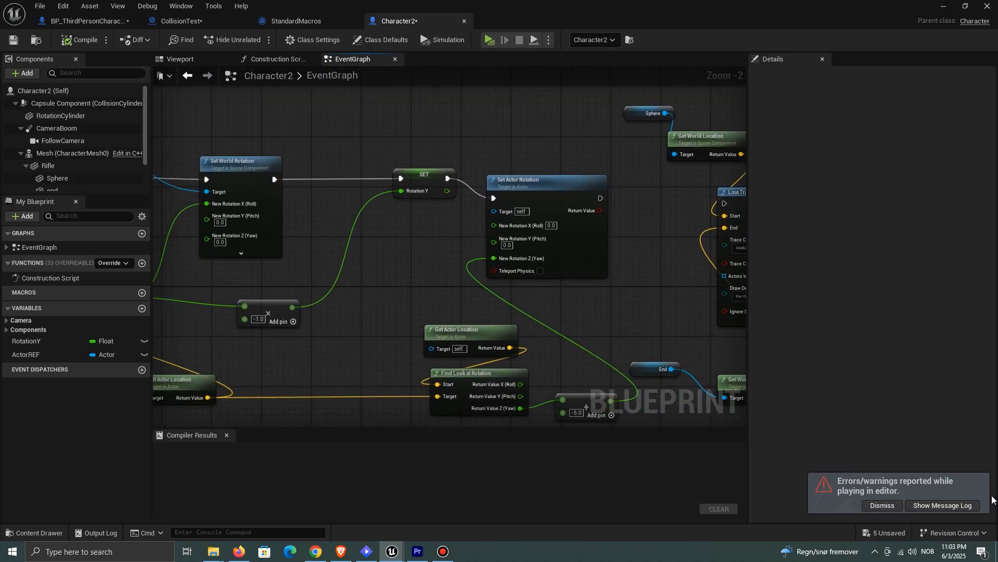
Step: Review the Accessed None errors in the message log, close it, and begin searching 'is v'
{"action": "left_click", "coordinate": [942, 506]}
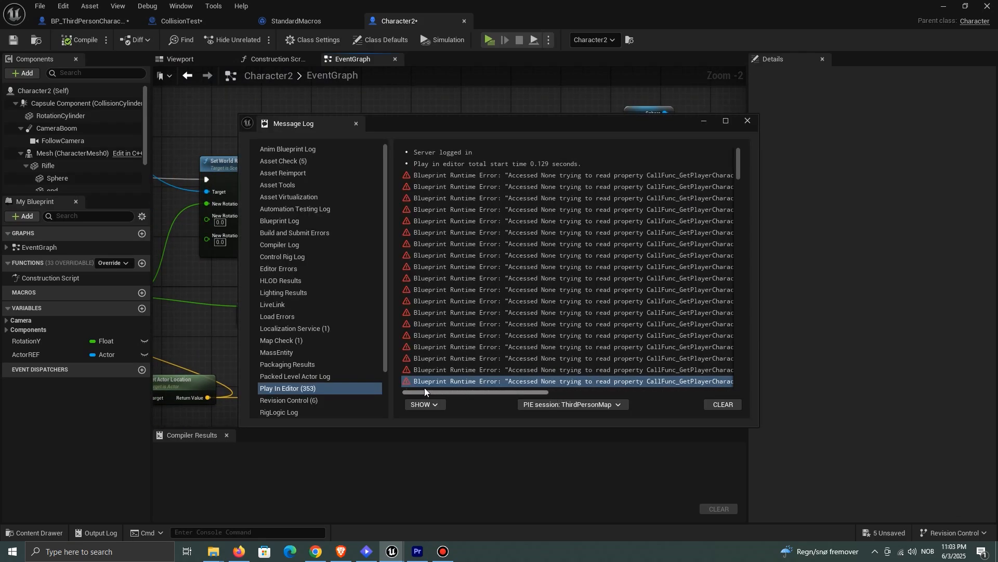
{"action": "left_click", "coordinate": [746, 121]}
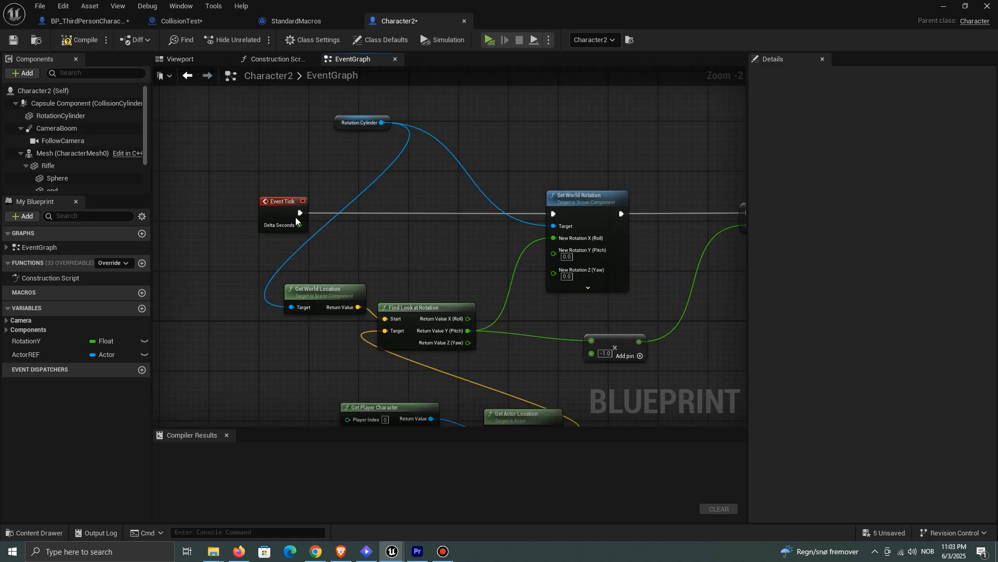
{"action": "type", "text": "is v"}
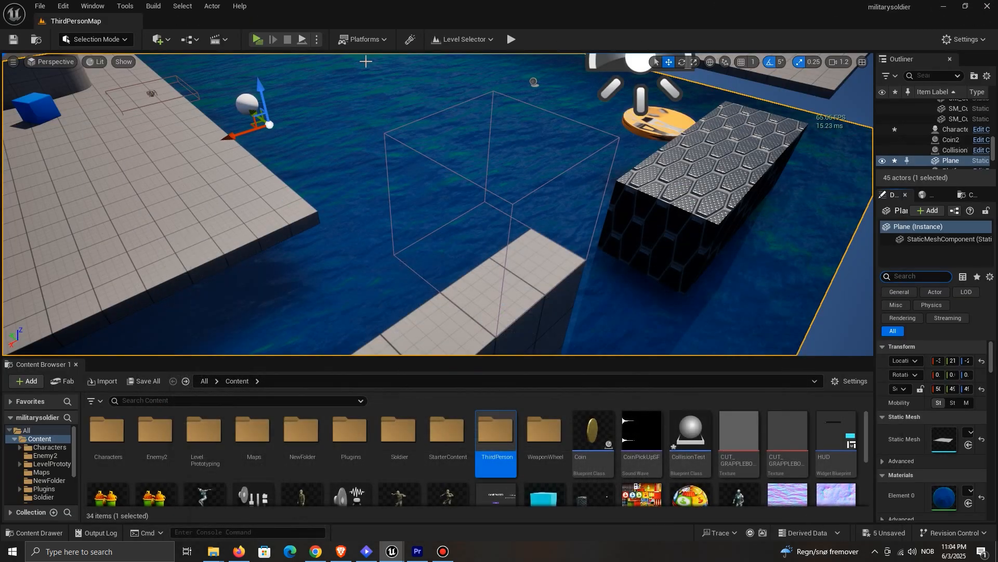
Step: Bring up BP_ThirdPersonCharacter's graph where BeginPlay spawns the Fire emitter
{"action": "left_click", "coordinate": [257, 40]}
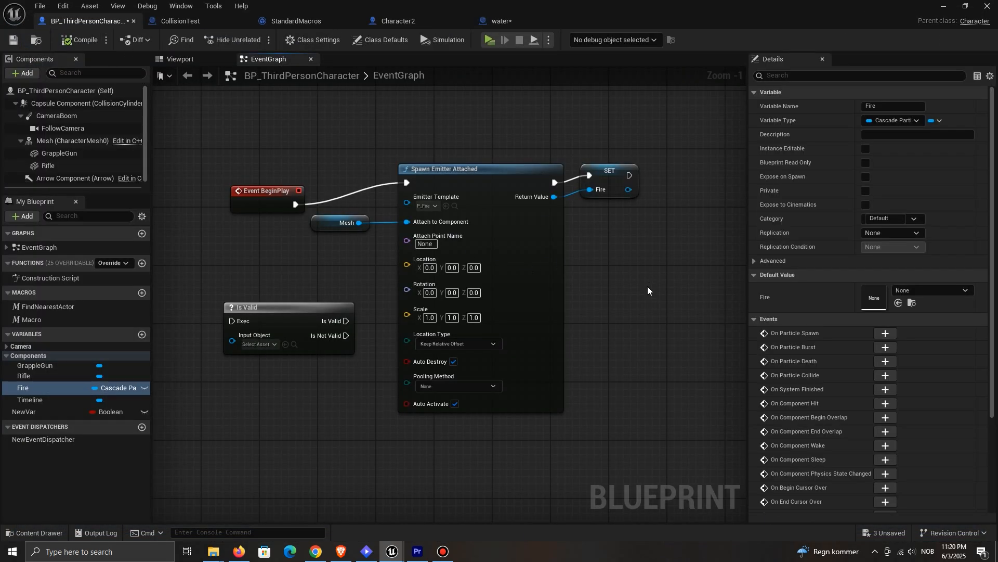
{"action": "mouse_move", "coordinate": [516, 21]}
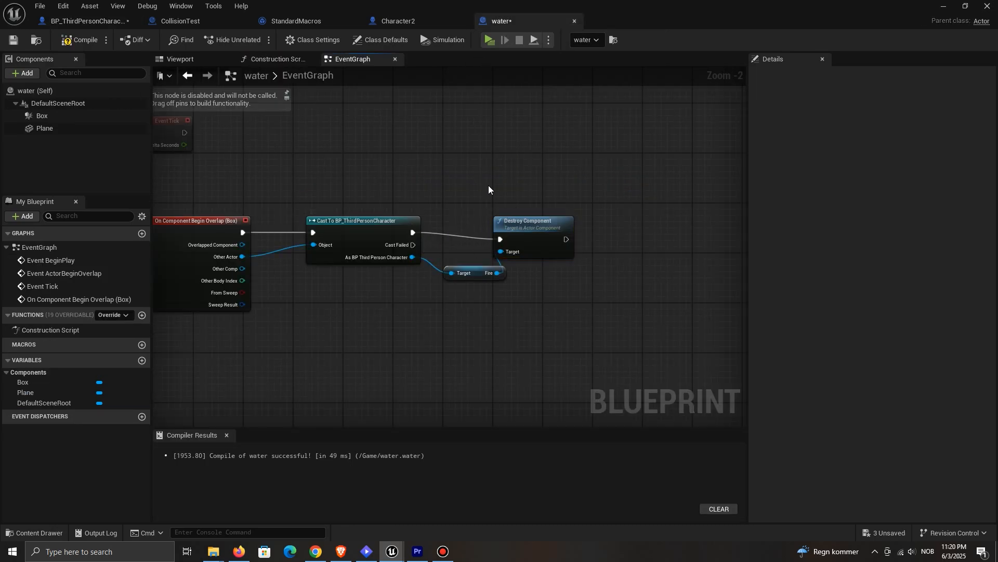
Step: Play the level into the water, read the Fire component errors, and close the log
{"action": "left_click", "coordinate": [489, 39]}
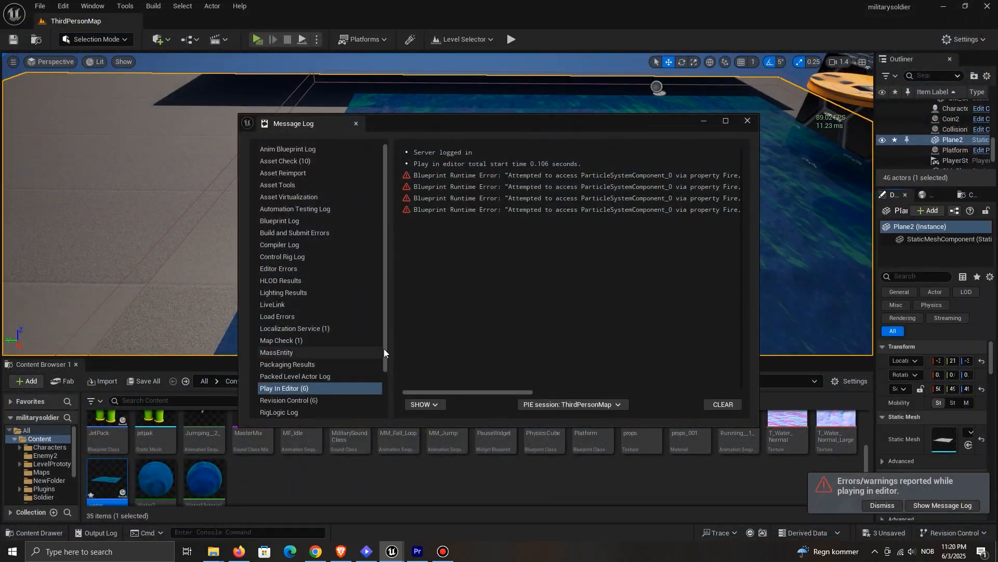
{"action": "left_click", "coordinate": [726, 121]}
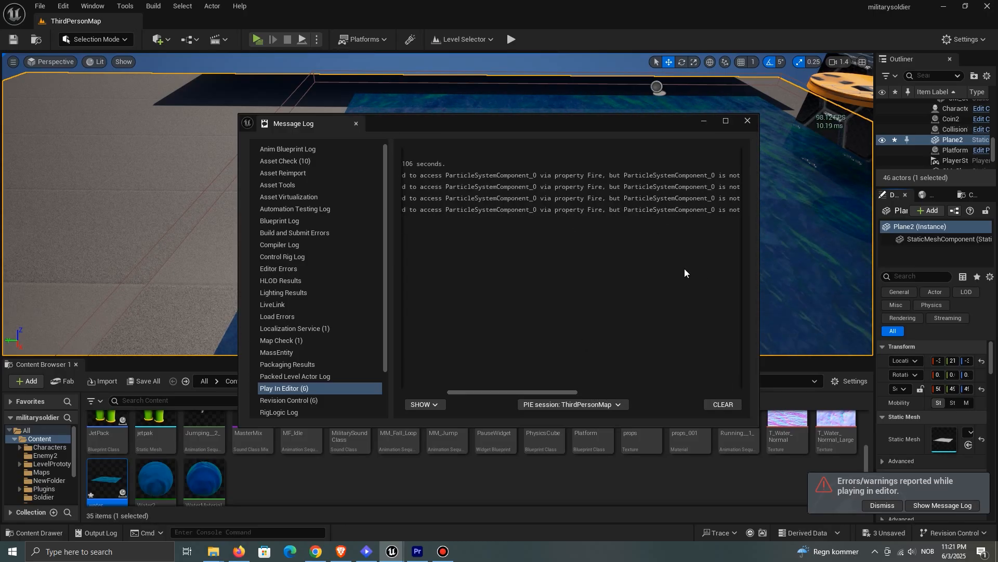
{"action": "left_click", "coordinate": [747, 121]}
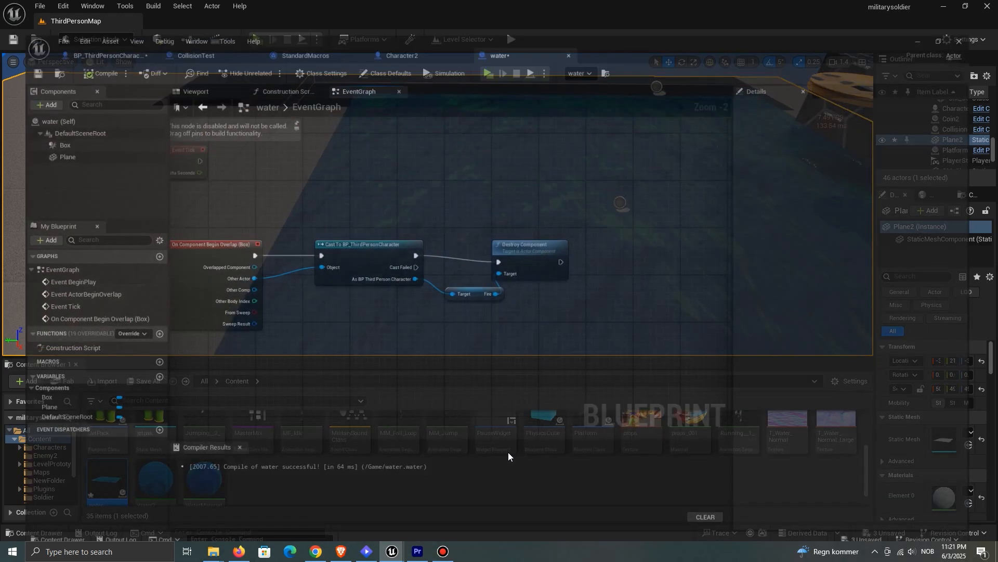
Step: Make BeginPlay's Sequence destroy the Fire component before spawning the emitter
{"action": "left_click", "coordinate": [487, 73]}
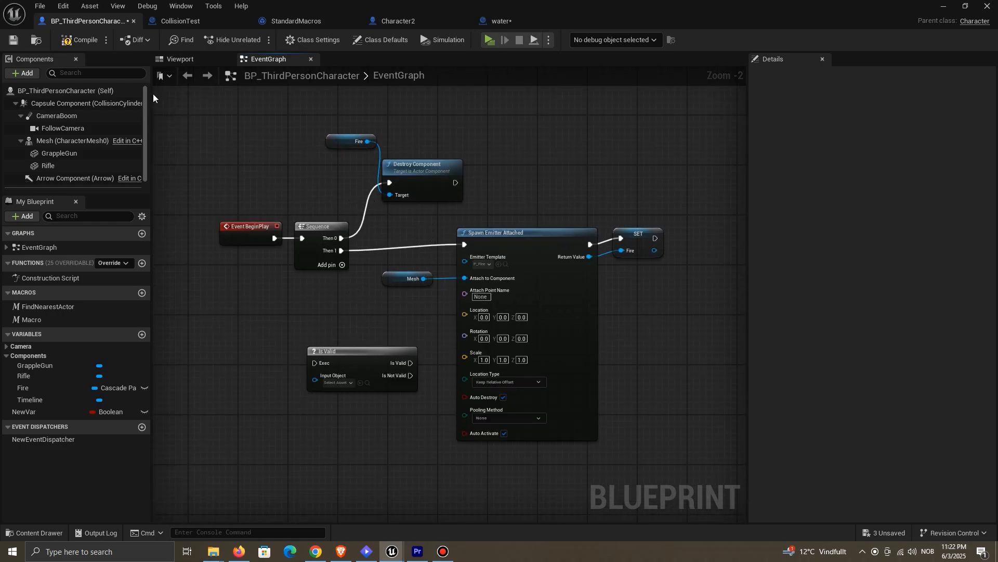
{"action": "mouse_move", "coordinate": [450, 251]}
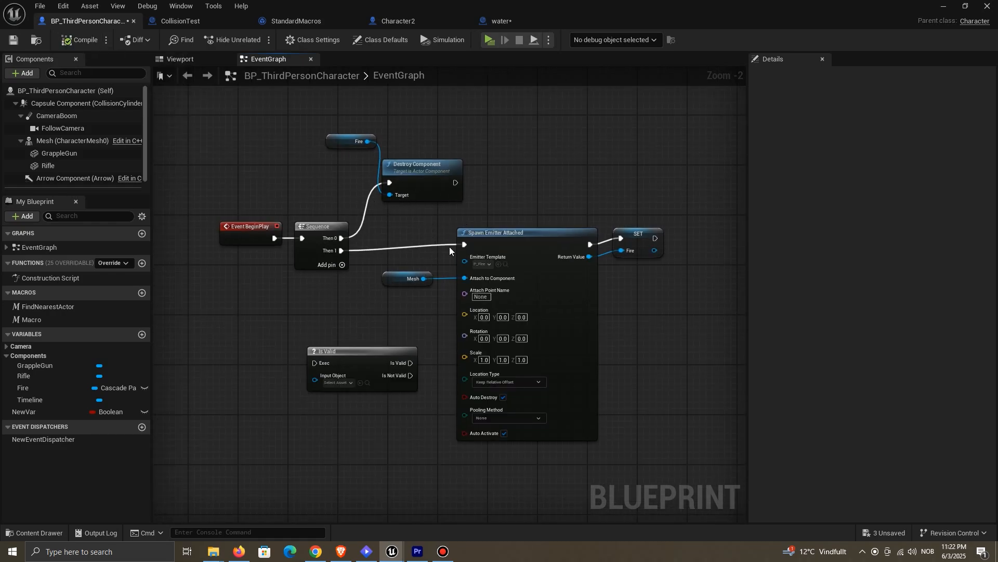
{"action": "mouse_move", "coordinate": [315, 268]}
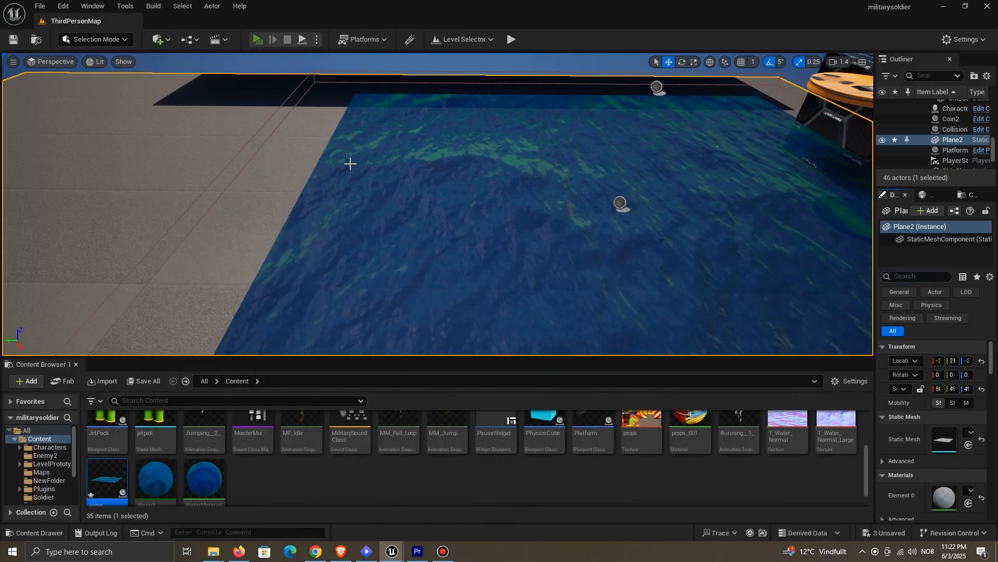
Step: Gate Destroy Component on Fire with an Is Valid check and search 'del' from Is Not Valid
{"action": "left_click", "coordinate": [258, 39]}
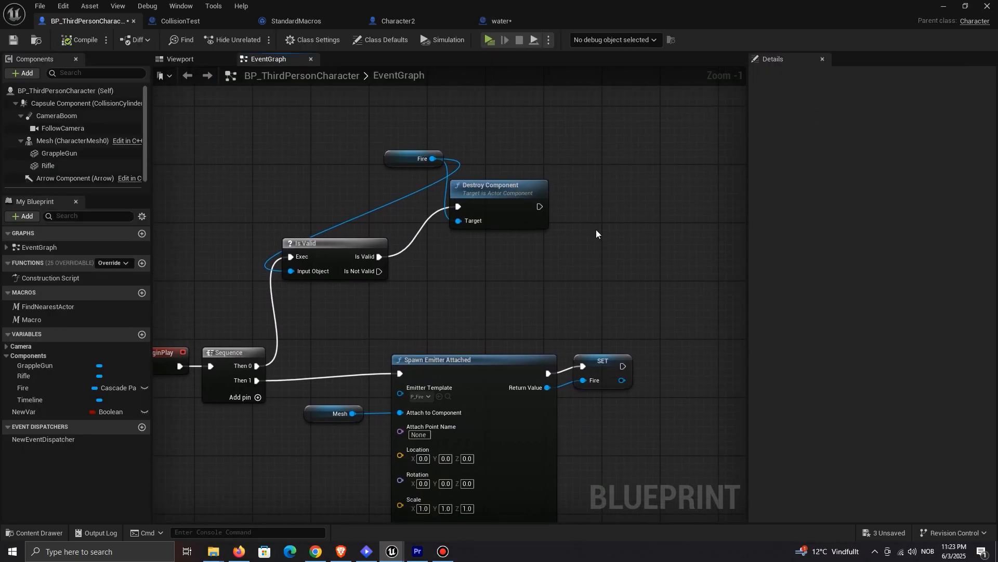
{"action": "type", "text": "del"}
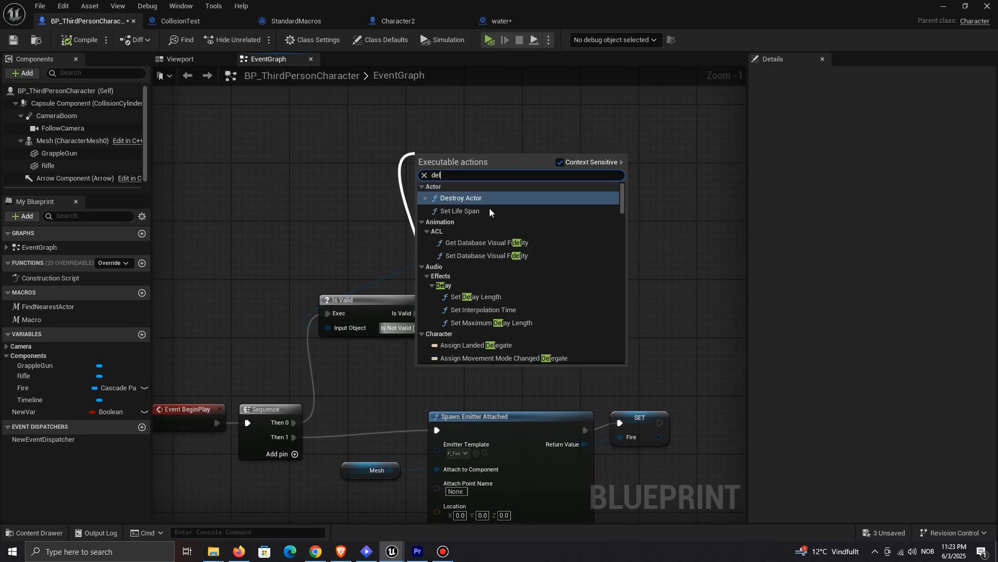